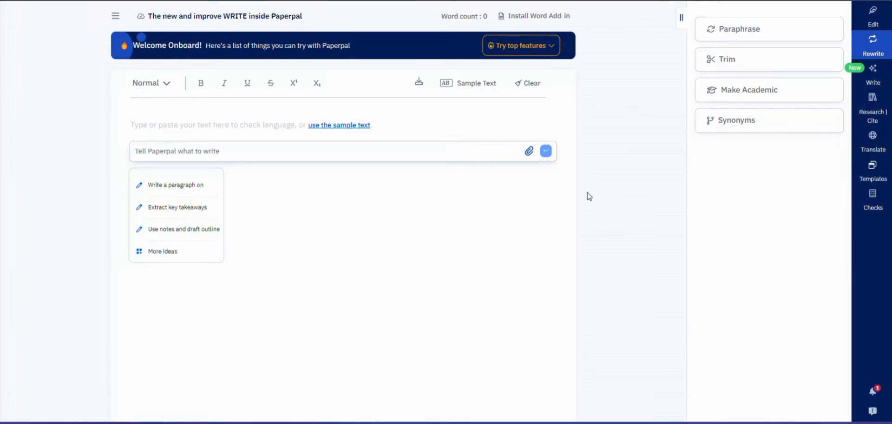
{"action": "mouse_move", "coordinate": [872, 74]}
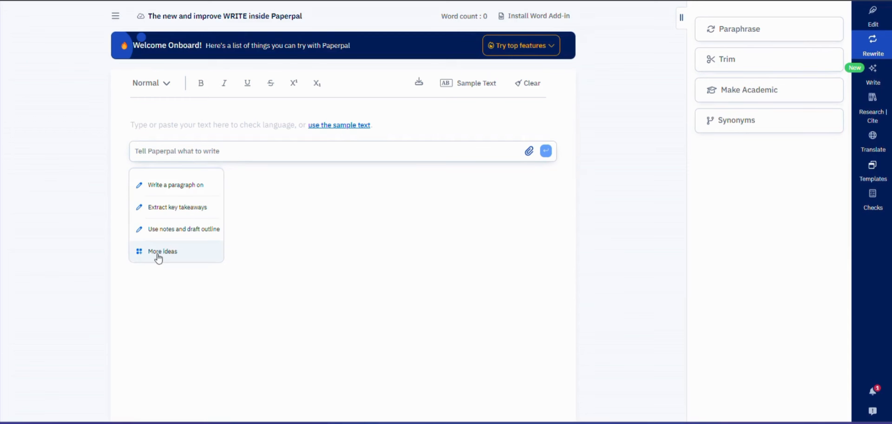
Step: Attach notes.xlsx and choose 'Draft a literature review' from the longer ideas list
{"action": "left_click", "coordinate": [162, 251]}
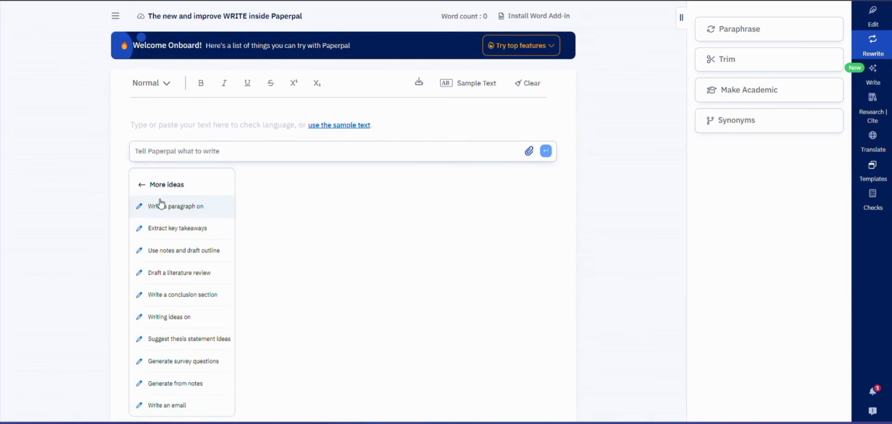
{"action": "left_click", "coordinate": [137, 183]}
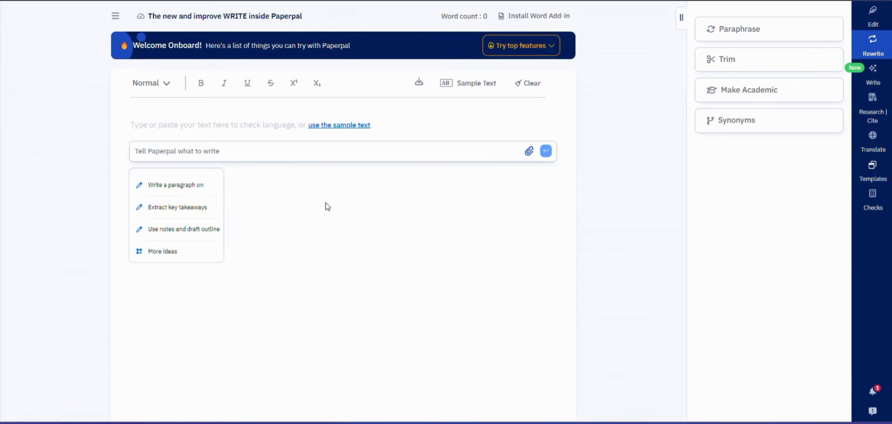
{"action": "mouse_move", "coordinate": [529, 151]}
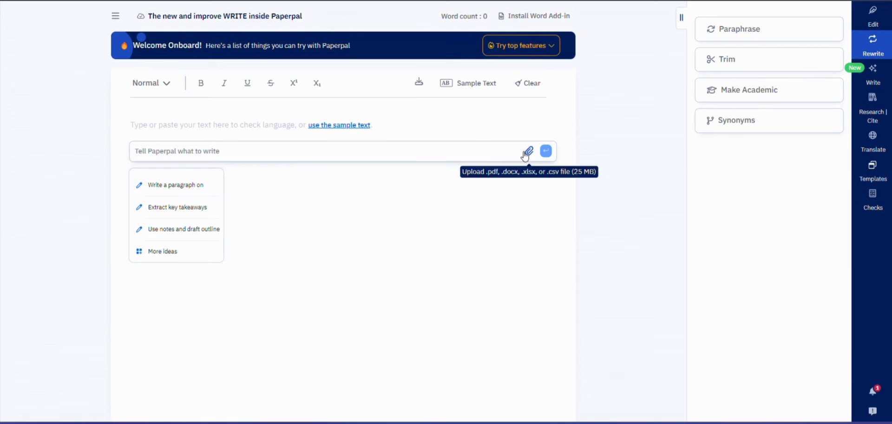
{"action": "mouse_move", "coordinate": [529, 157]}
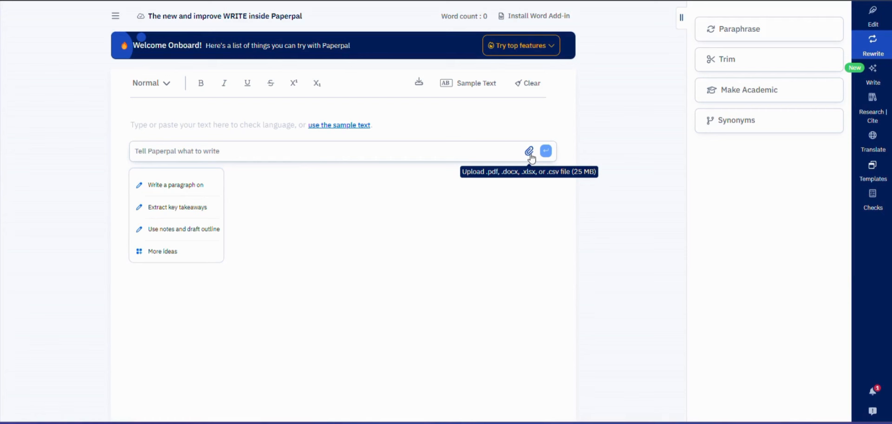
{"action": "mouse_move", "coordinate": [530, 154]}
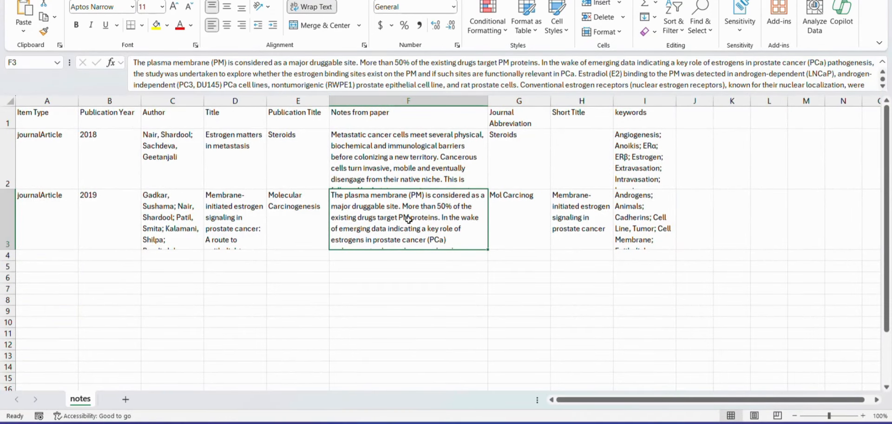
{"action": "mouse_move", "coordinate": [358, 173]}
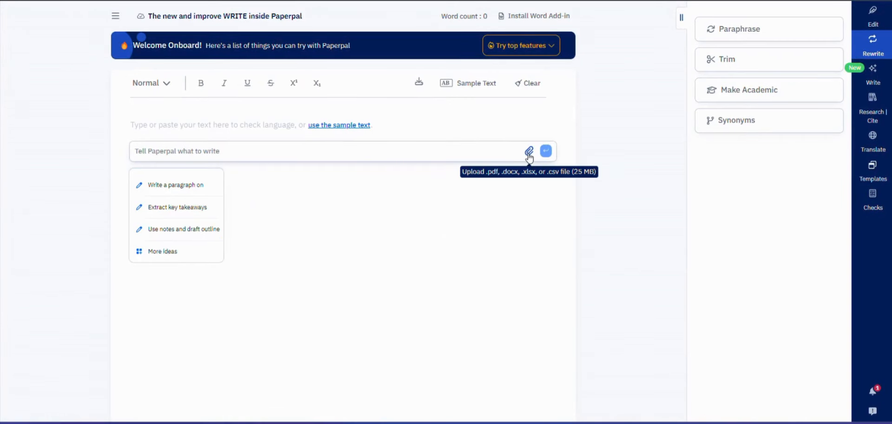
{"action": "left_click", "coordinate": [529, 151]}
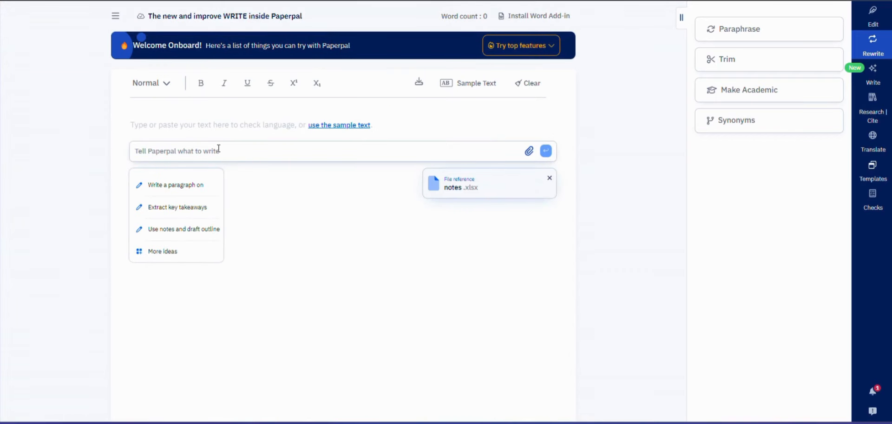
{"action": "left_click", "coordinate": [162, 250]}
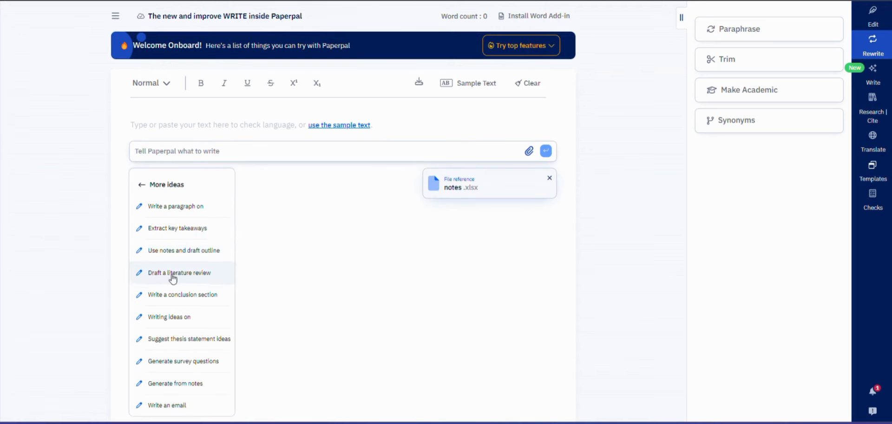
{"action": "left_click", "coordinate": [179, 272]}
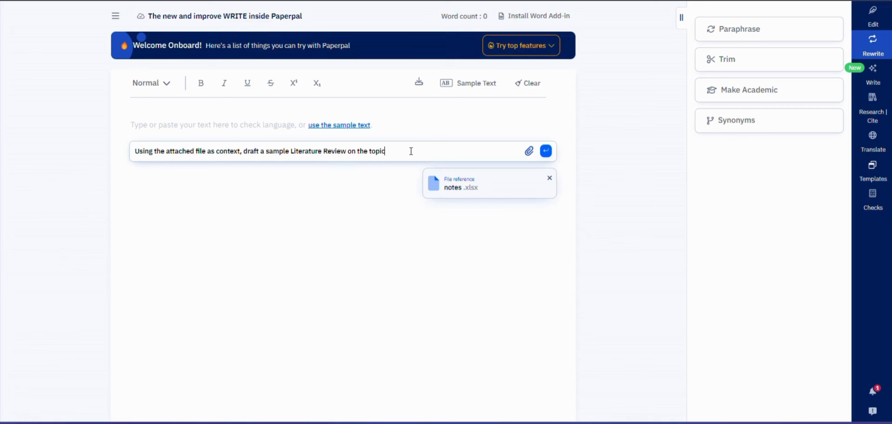
Step: Send the prompt and scroll through the estrogen and prostate cancer literature review to its conclusion
{"action": "left_click", "coordinate": [544, 151]}
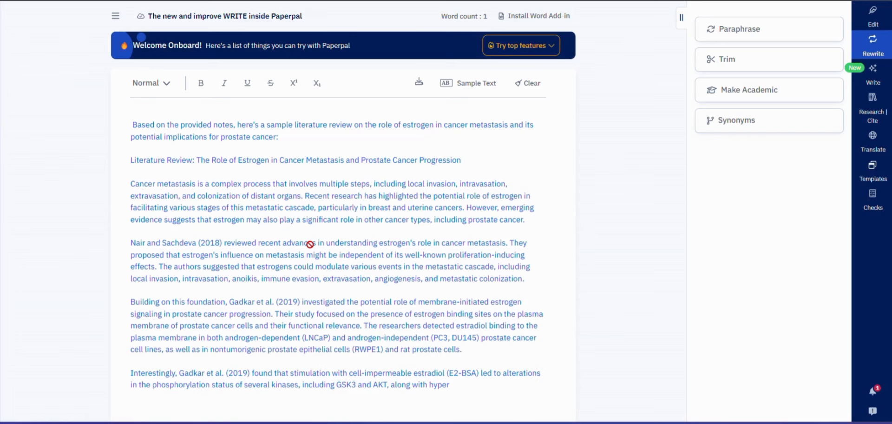
{"action": "scroll", "scroll_direction": "down", "scroll_amount": 3}
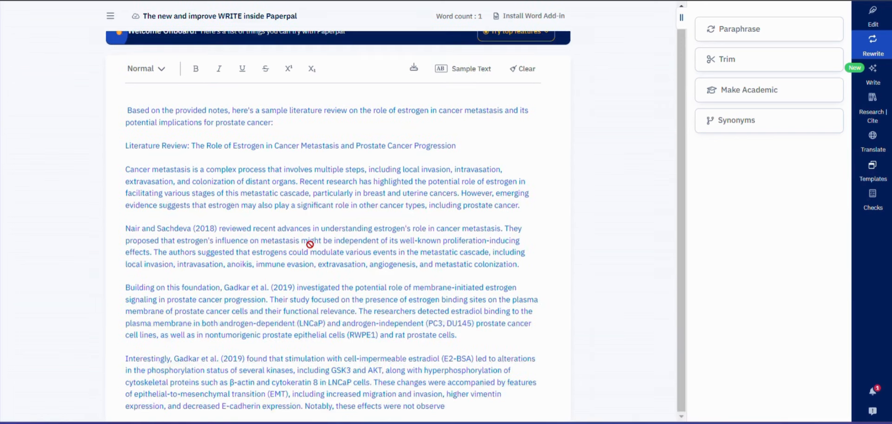
{"action": "scroll", "scroll_direction": "down", "scroll_amount": 3}
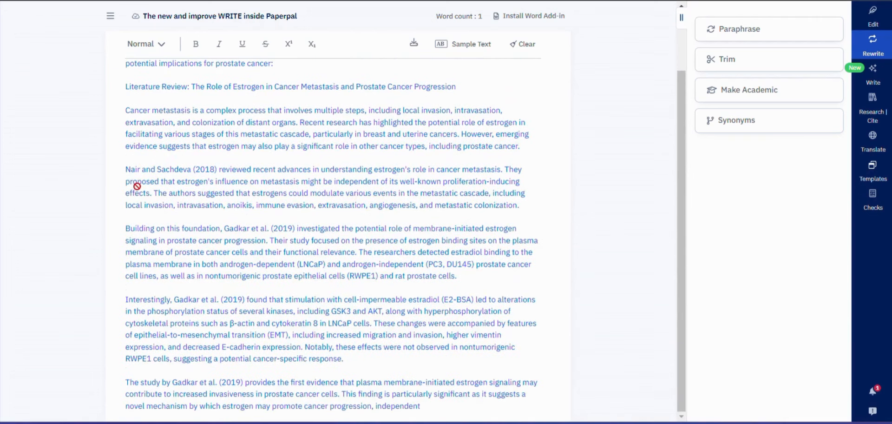
{"action": "scroll", "scroll_direction": "down", "scroll_amount": 3}
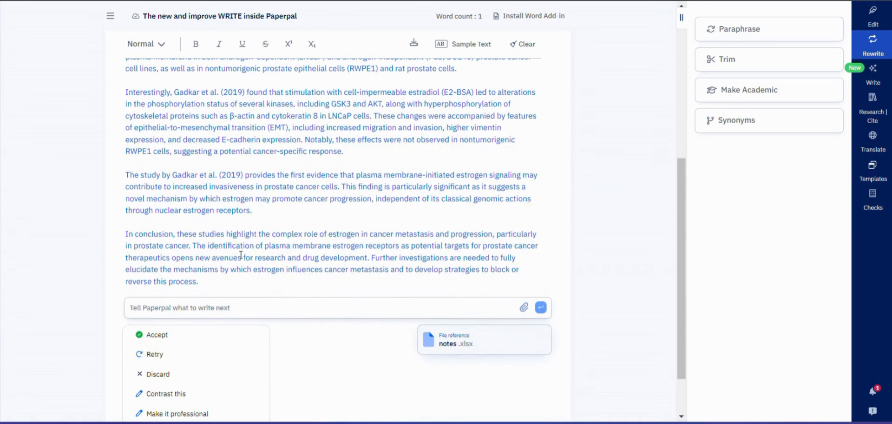
{"action": "scroll", "scroll_direction": "down", "scroll_amount": 3}
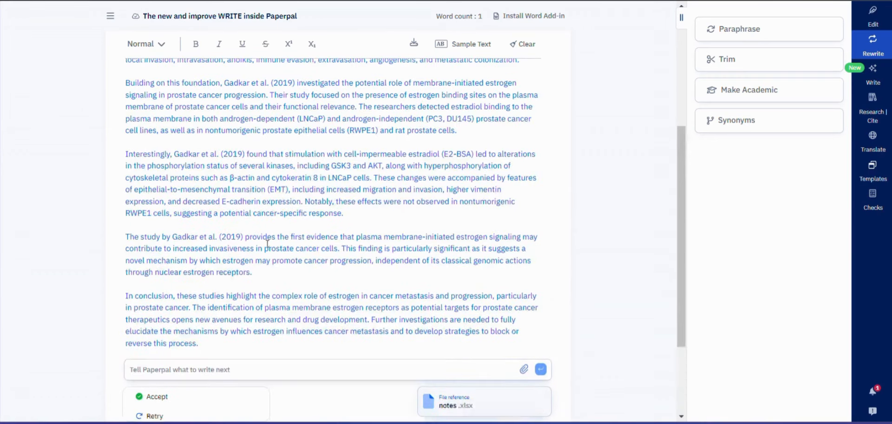
Step: Apply 'Make it consise' to the review, scroll the shorter rewrite, then open the globalization document
{"action": "scroll", "scroll_direction": "down", "scroll_amount": 3}
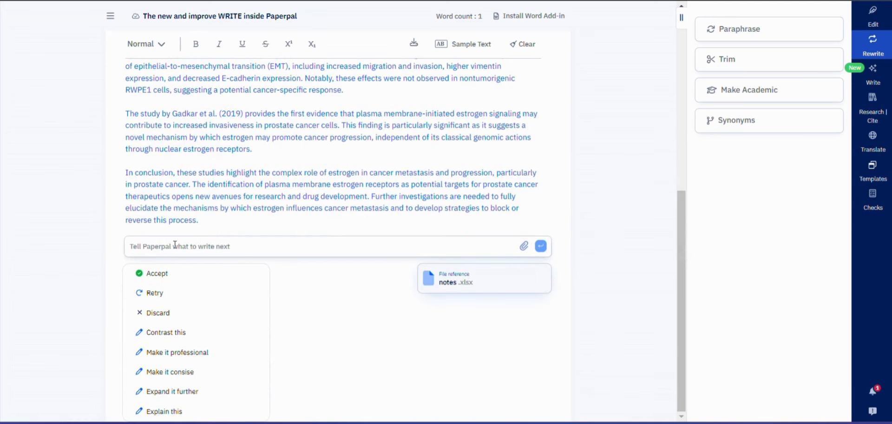
{"action": "mouse_move", "coordinate": [159, 274]}
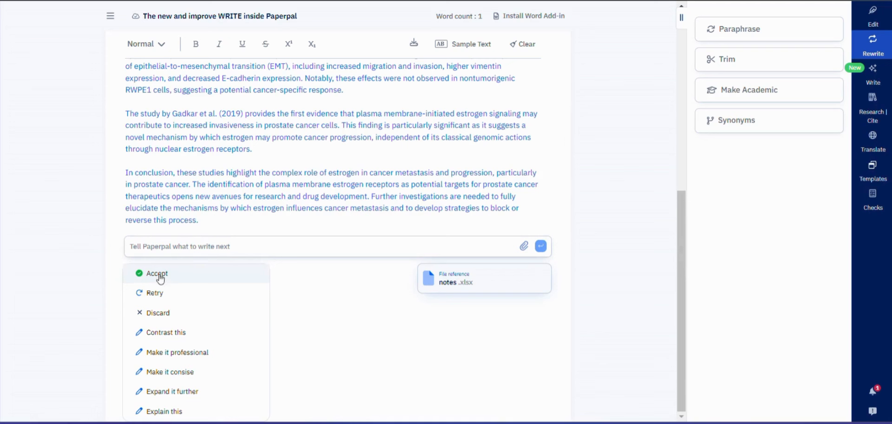
{"action": "mouse_move", "coordinate": [169, 371]}
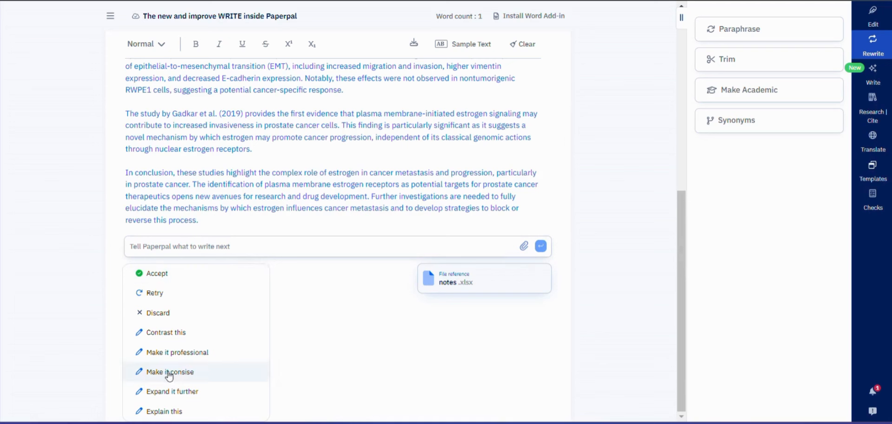
{"action": "mouse_move", "coordinate": [216, 251]}
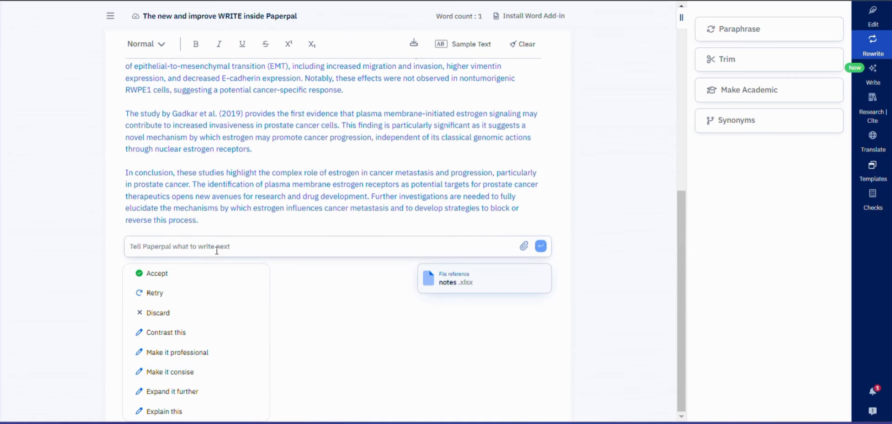
{"action": "mouse_move", "coordinate": [172, 374]}
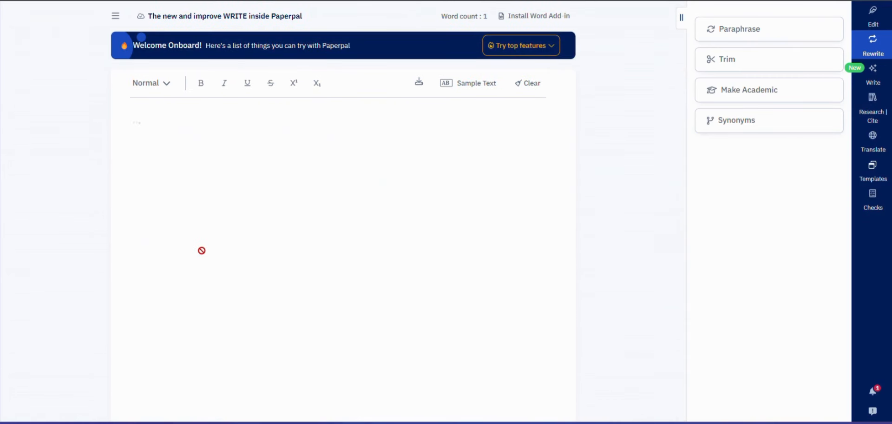
{"action": "left_click", "coordinate": [727, 59]}
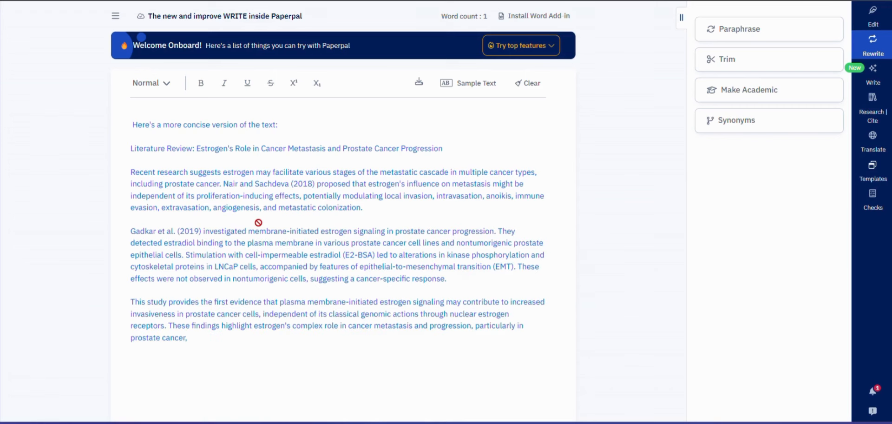
{"action": "scroll", "scroll_direction": "down", "scroll_amount": 3}
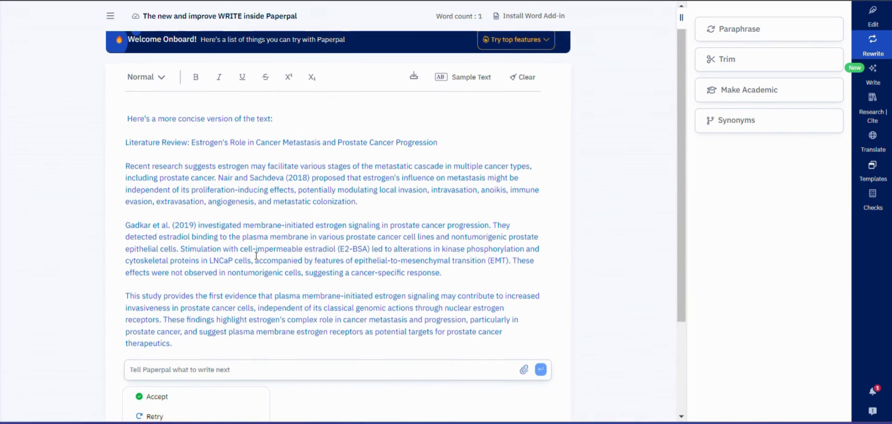
{"action": "scroll", "scroll_direction": "down", "scroll_amount": 3}
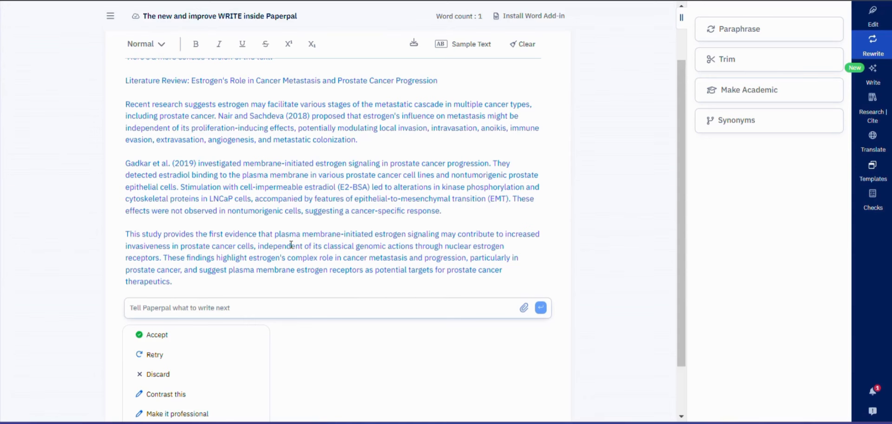
{"action": "left_click", "coordinate": [157, 373]}
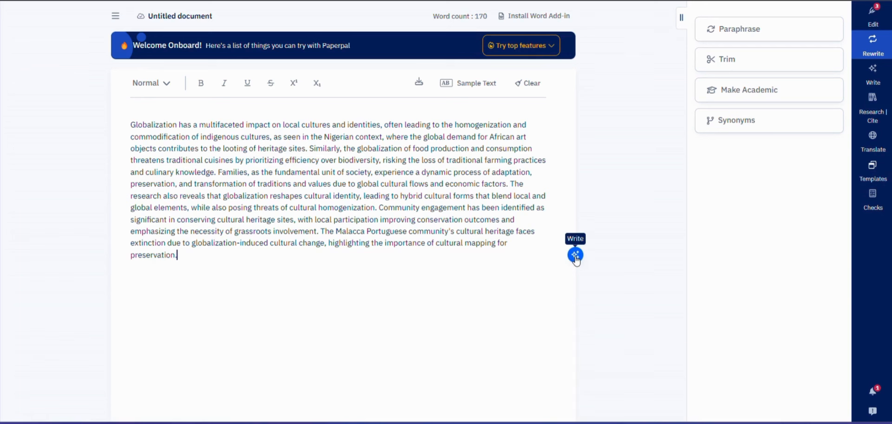
Step: Start a continuation of the globalization paragraph and cycle to the third suggestion on language decline
{"action": "left_click", "coordinate": [574, 254]}
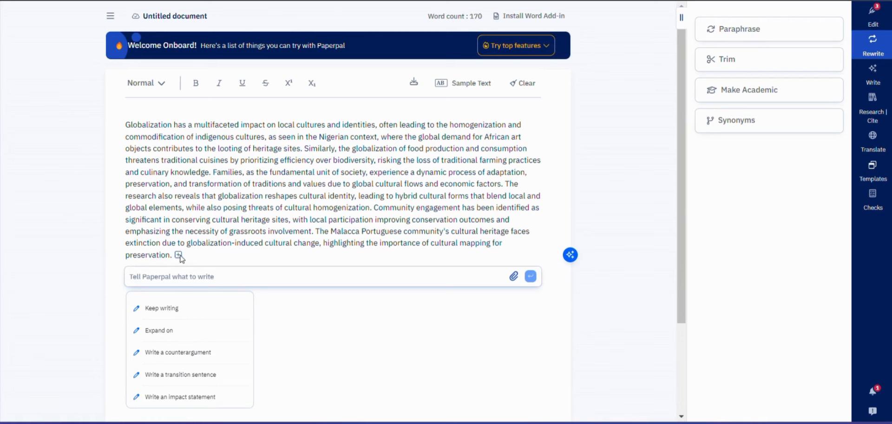
{"action": "mouse_move", "coordinate": [189, 308]}
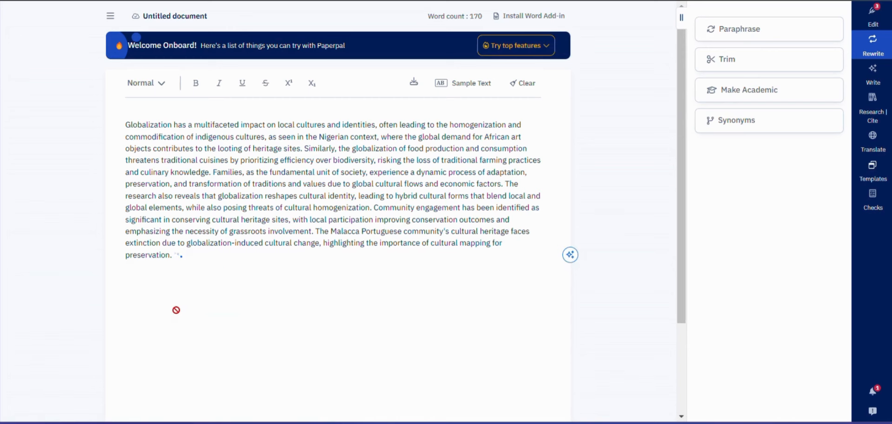
{"action": "mouse_move", "coordinate": [199, 264]}
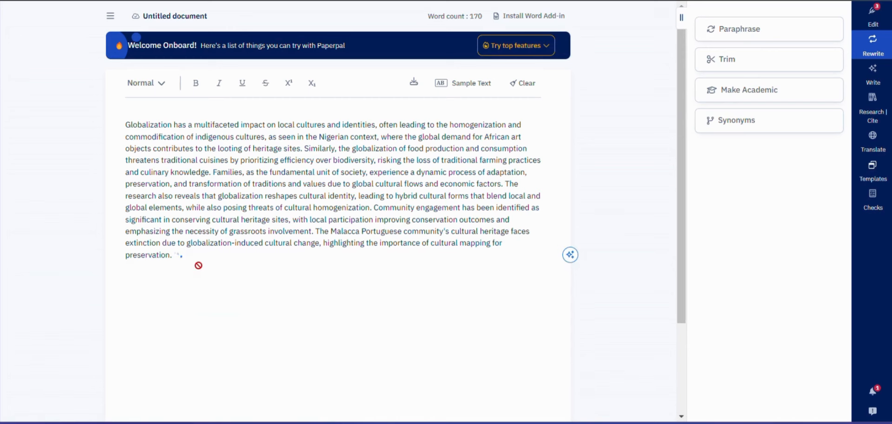
{"action": "mouse_move", "coordinate": [206, 237]}
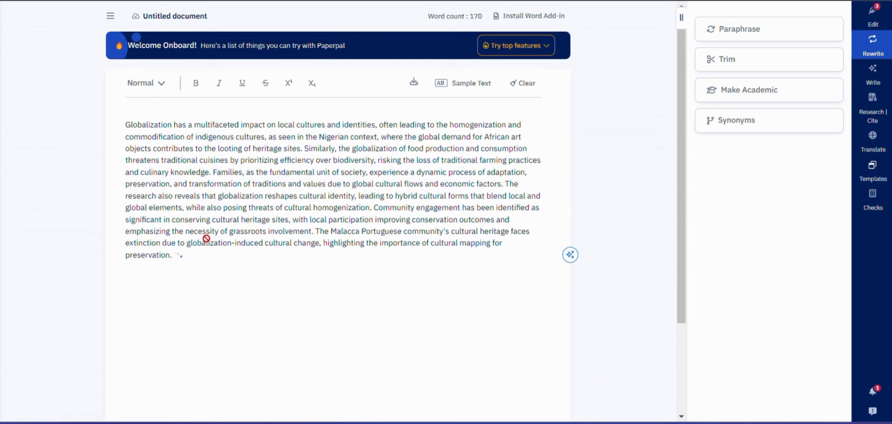
{"action": "mouse_move", "coordinate": [328, 251]}
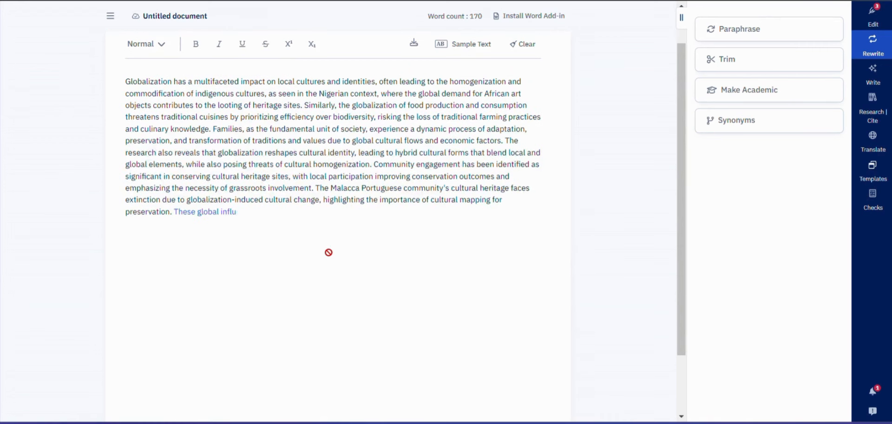
{"action": "type", "text": "ences not only affect traditional cuisines and family dynamics but also extend to"}
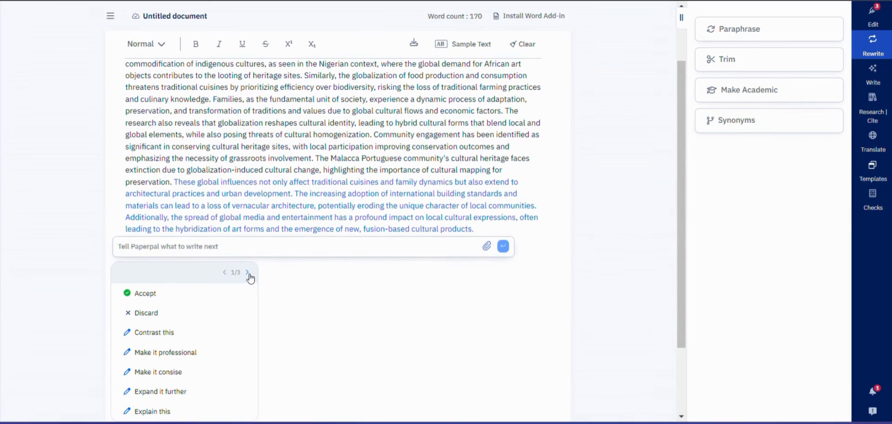
{"action": "left_click", "coordinate": [247, 272]}
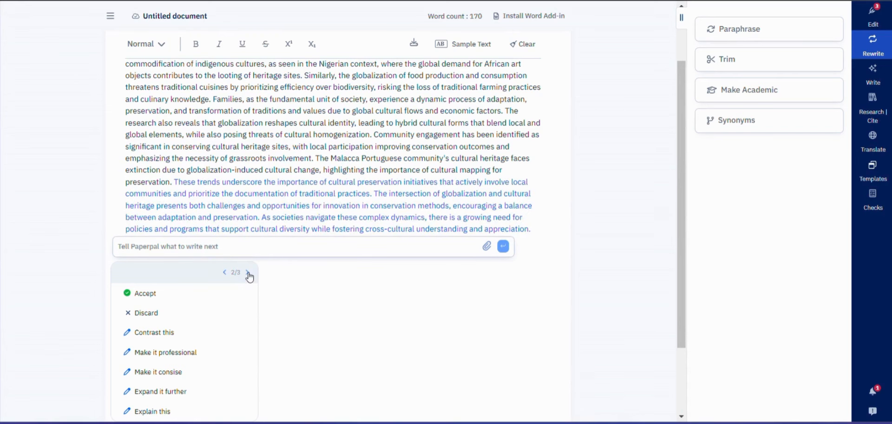
{"action": "left_click", "coordinate": [247, 272]}
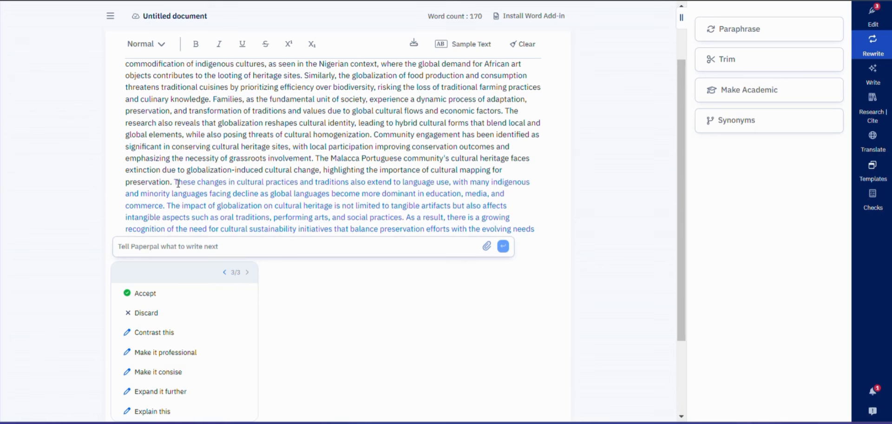
{"action": "scroll", "scroll_direction": "down", "scroll_amount": 3}
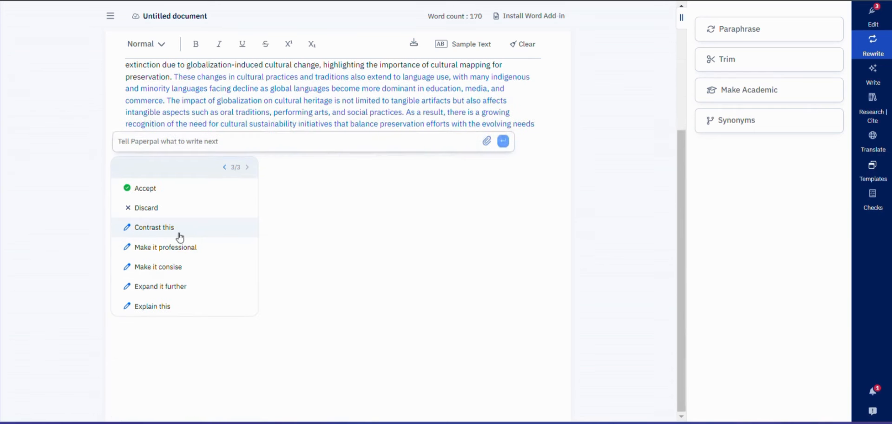
{"action": "mouse_move", "coordinate": [175, 247]}
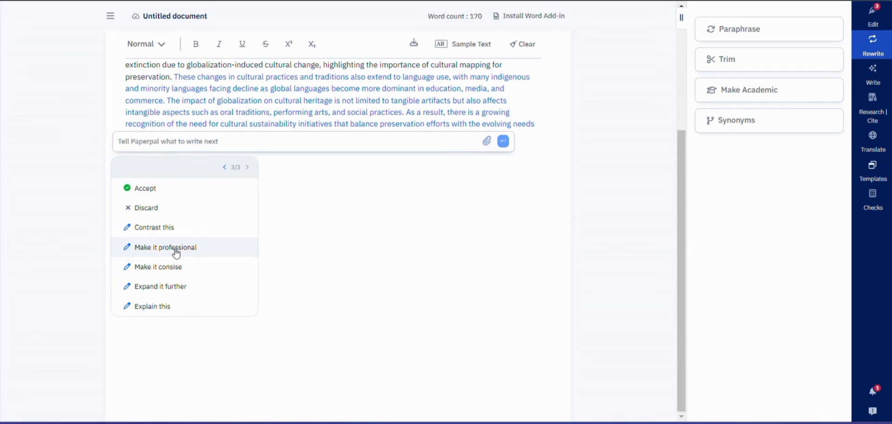
{"action": "mouse_move", "coordinate": [163, 267]}
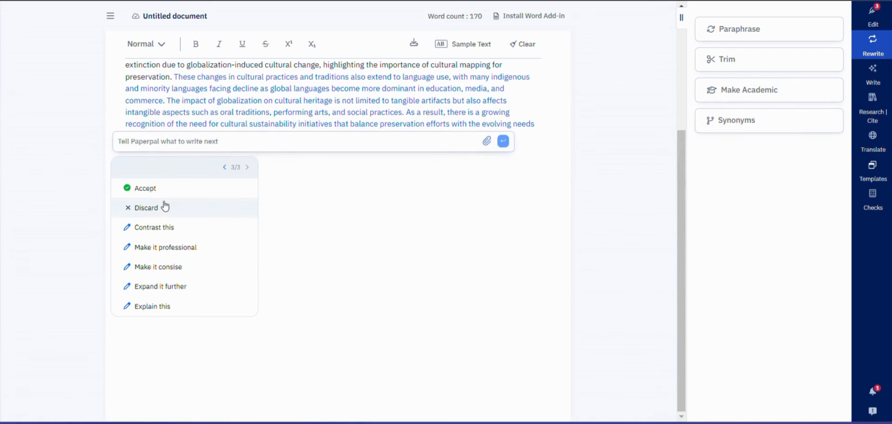
{"action": "mouse_move", "coordinate": [163, 210]}
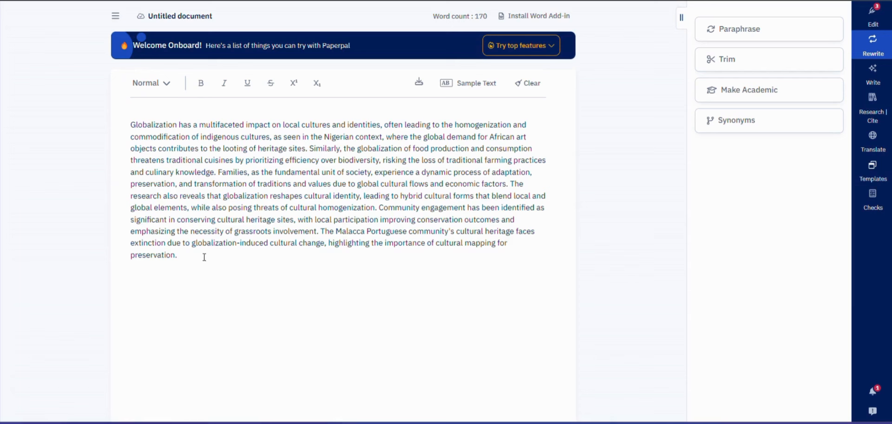
{"action": "mouse_move", "coordinate": [241, 249]}
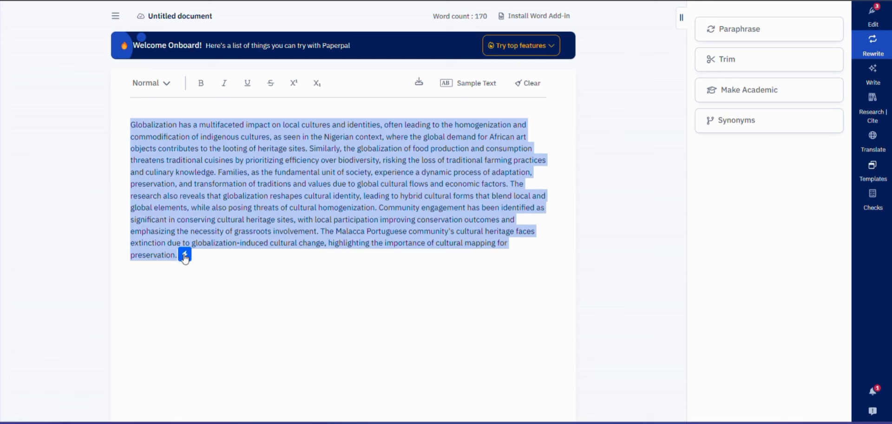
Step: Open Write for the selected globalization paragraph and begin typing the limitation-section request
{"action": "left_click", "coordinate": [184, 254]}
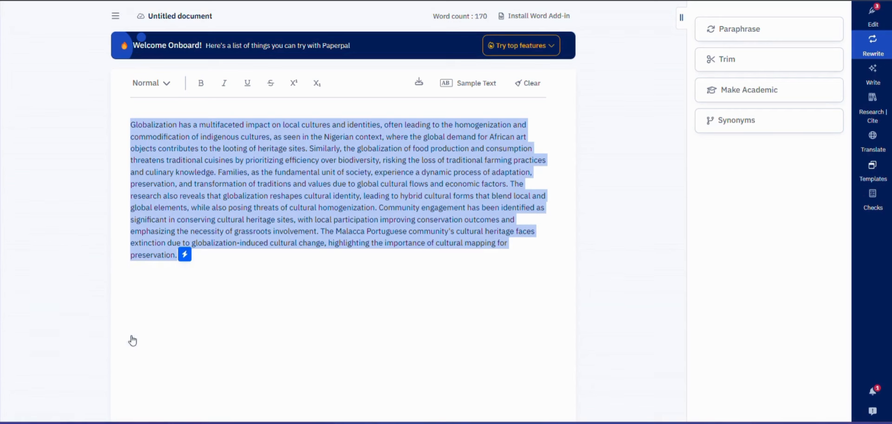
{"action": "left_click", "coordinate": [872, 73]}
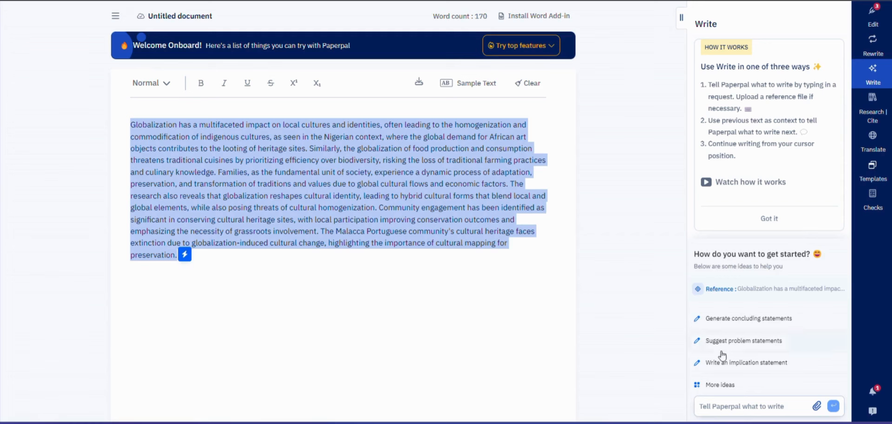
{"action": "mouse_move", "coordinate": [773, 393]}
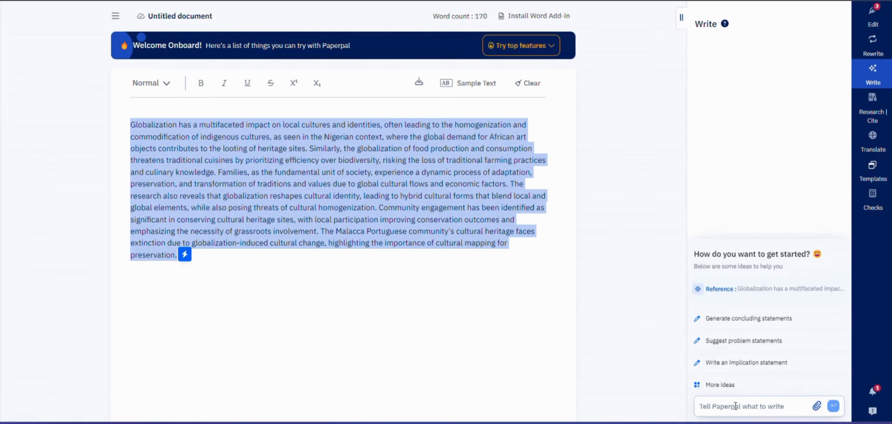
{"action": "type", "text": "write a limitation section based on"}
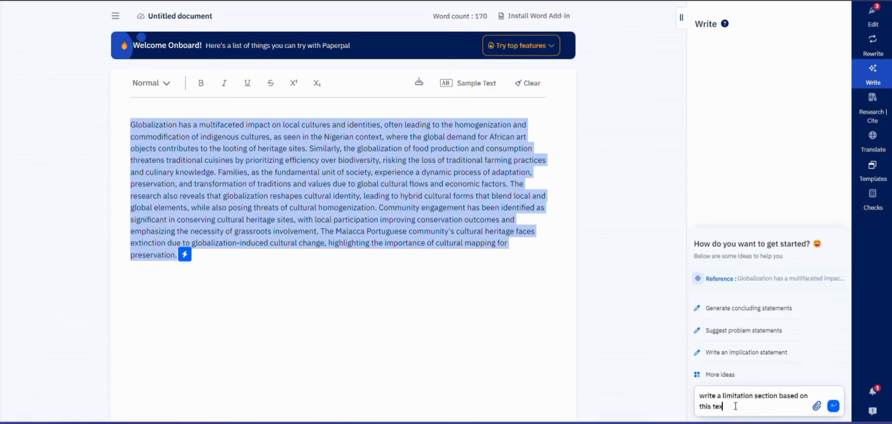
Step: Send the request and scroll the numbered limitations, such as stakeholder perspectives and long-term impact
{"action": "left_click", "coordinate": [833, 406]}
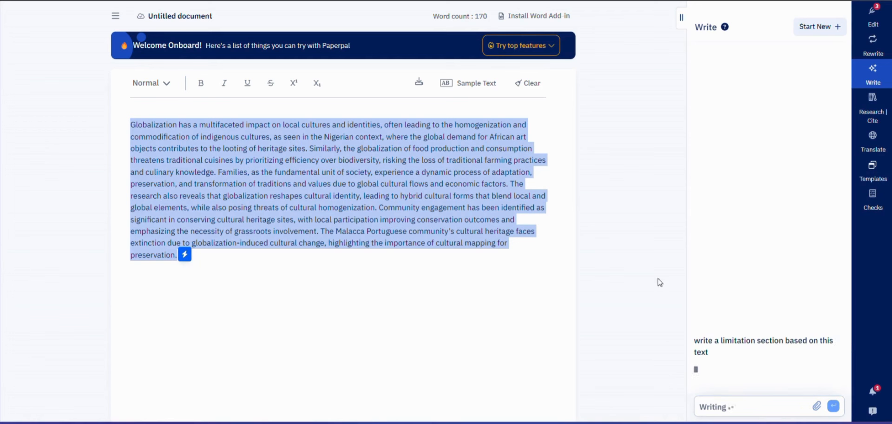
{"action": "mouse_move", "coordinate": [182, 119]}
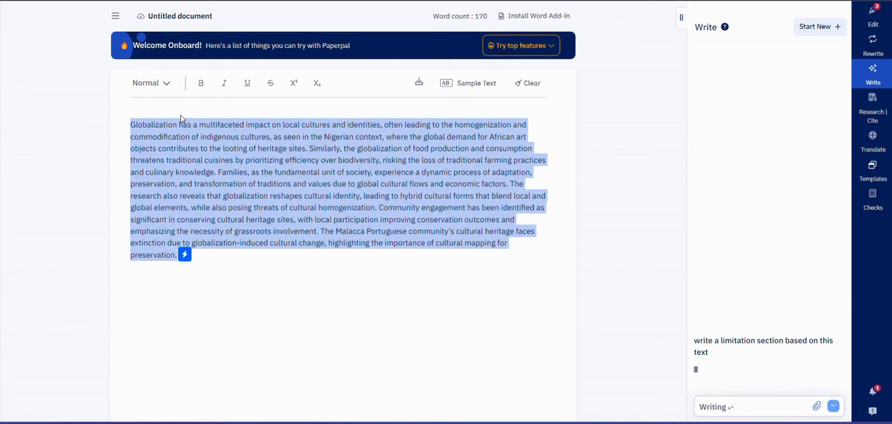
{"action": "left_click", "coordinate": [833, 406]}
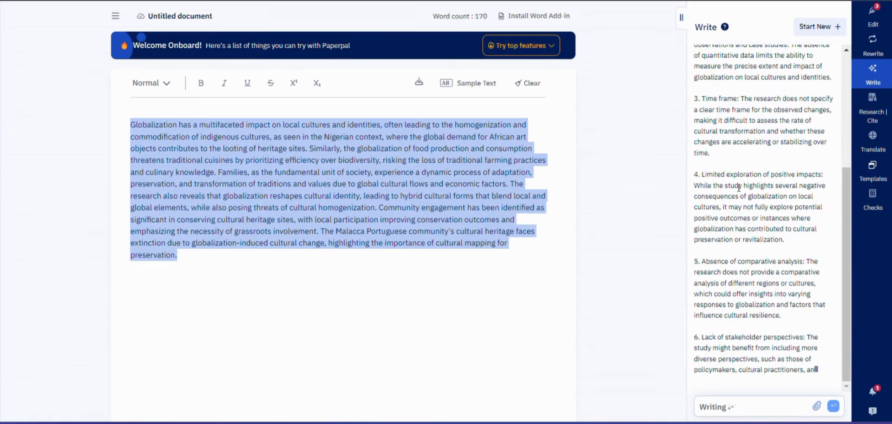
{"action": "scroll", "scroll_direction": "down", "scroll_amount": 3}
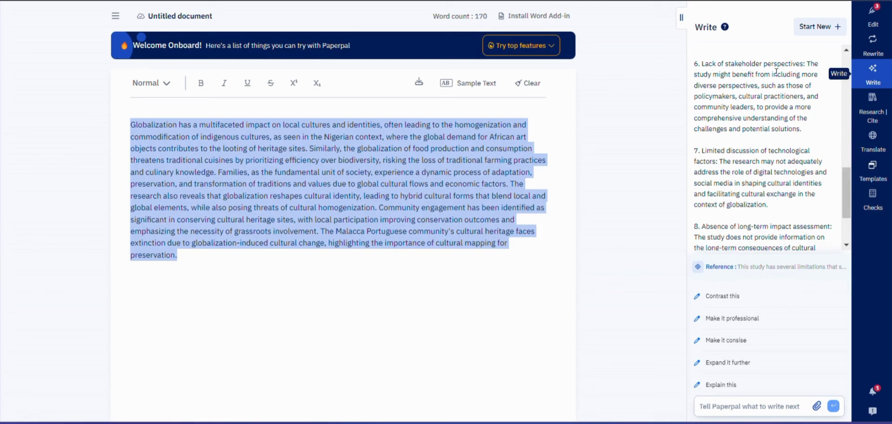
{"action": "mouse_move", "coordinate": [819, 27]}
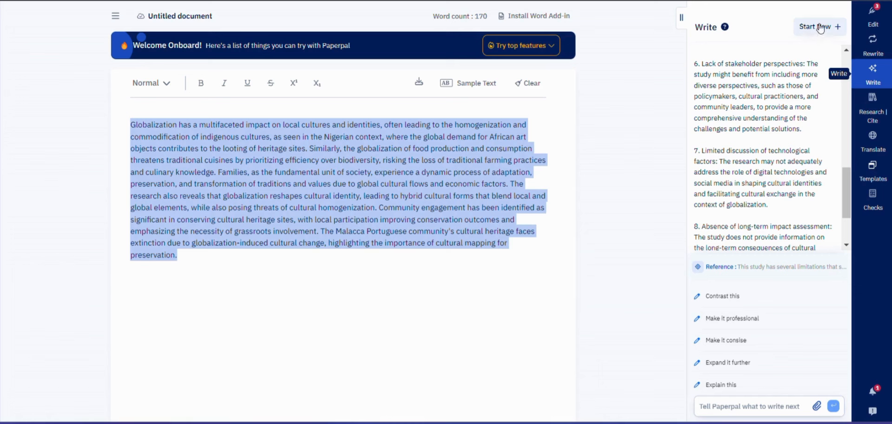
{"action": "mouse_move", "coordinate": [747, 159]}
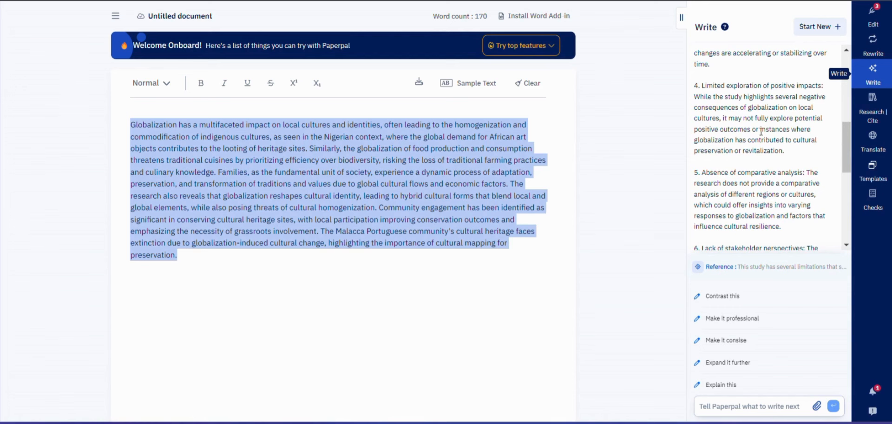
{"action": "mouse_move", "coordinate": [766, 401]}
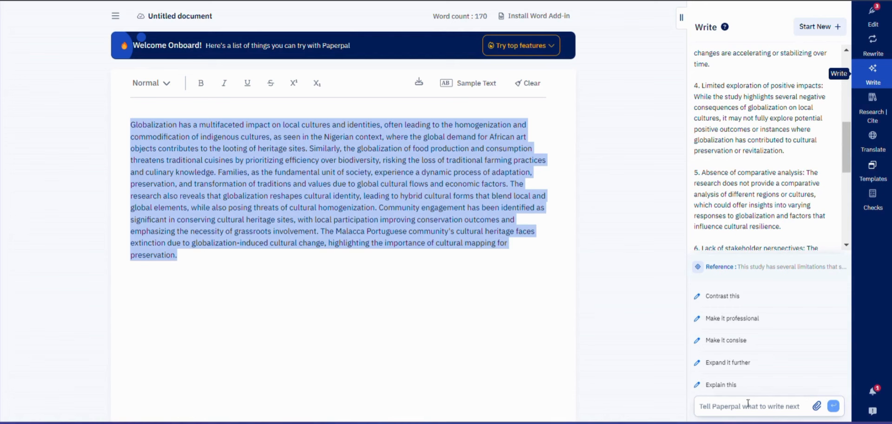
{"action": "mouse_move", "coordinate": [732, 330]}
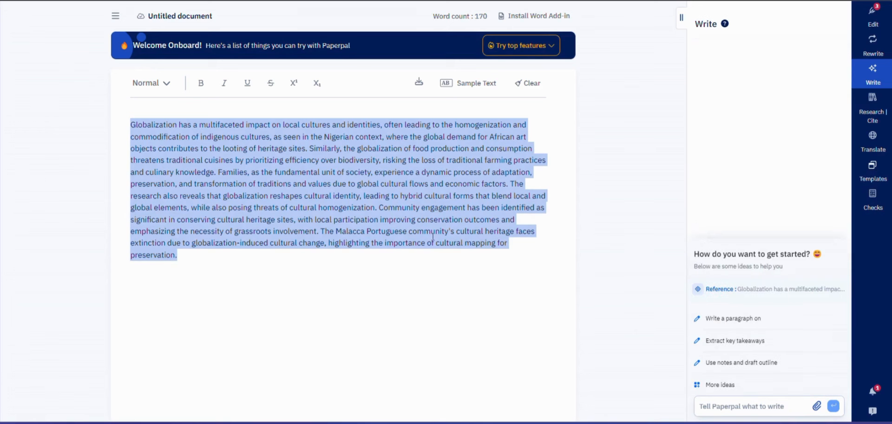
Step: Deselect the paragraph, then type and send a request for conclusion suggestions
{"action": "left_click", "coordinate": [420, 309]}
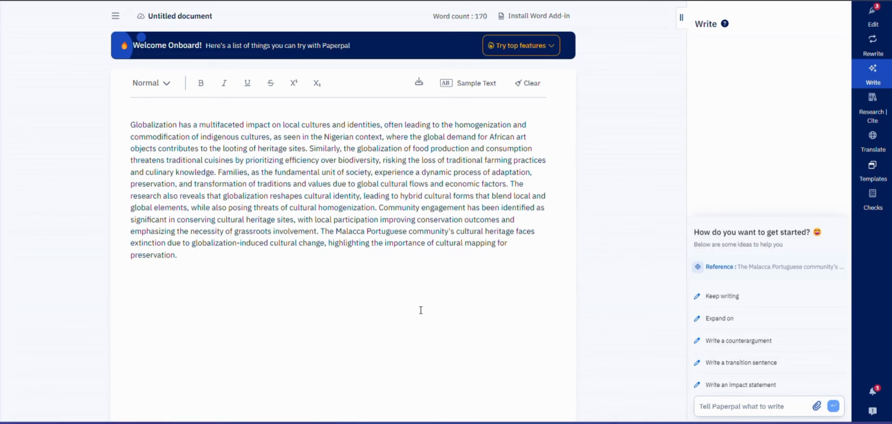
{"action": "mouse_move", "coordinate": [872, 136]}
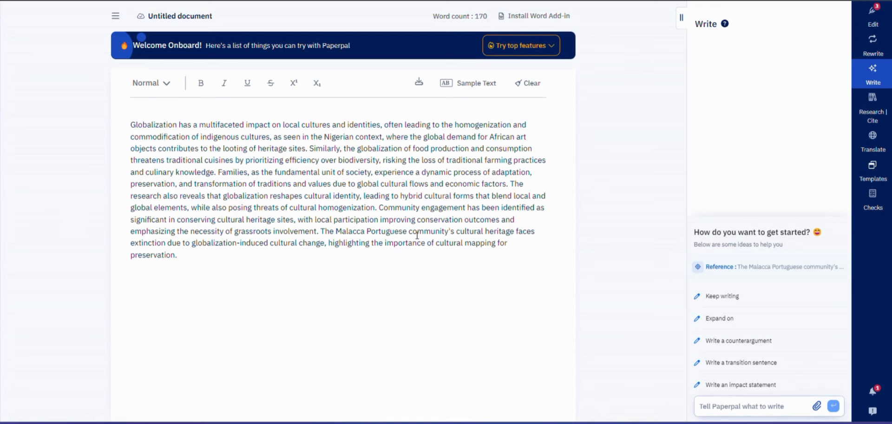
{"action": "mouse_move", "coordinate": [735, 420]}
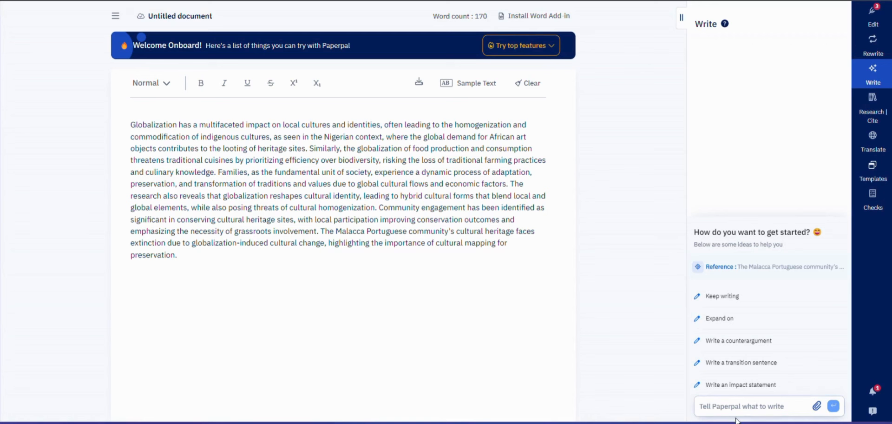
{"action": "type", "text": "write a c"}
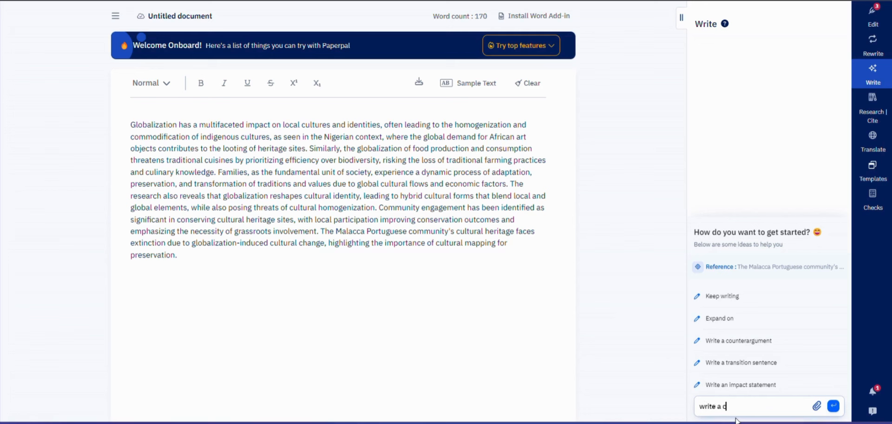
{"action": "left_click", "coordinate": [833, 406]}
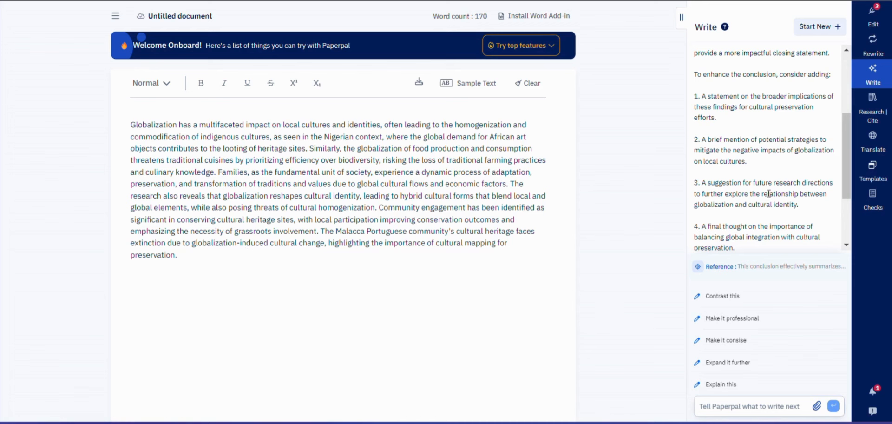
{"action": "mouse_move", "coordinate": [719, 244]}
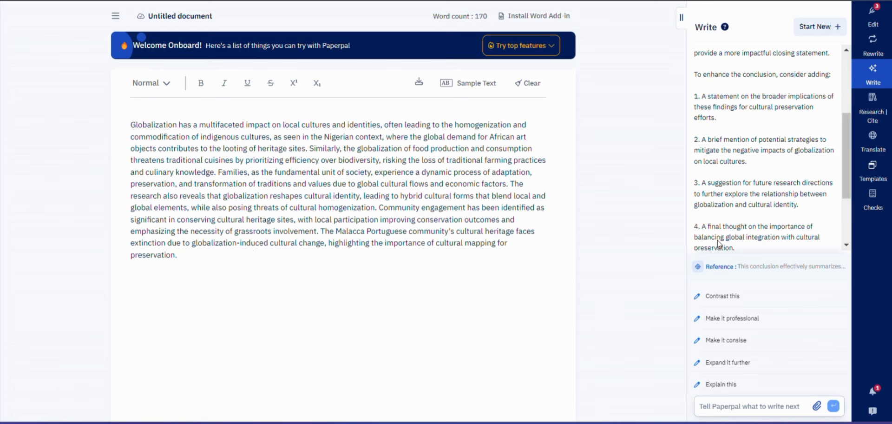
{"action": "mouse_move", "coordinate": [781, 198]}
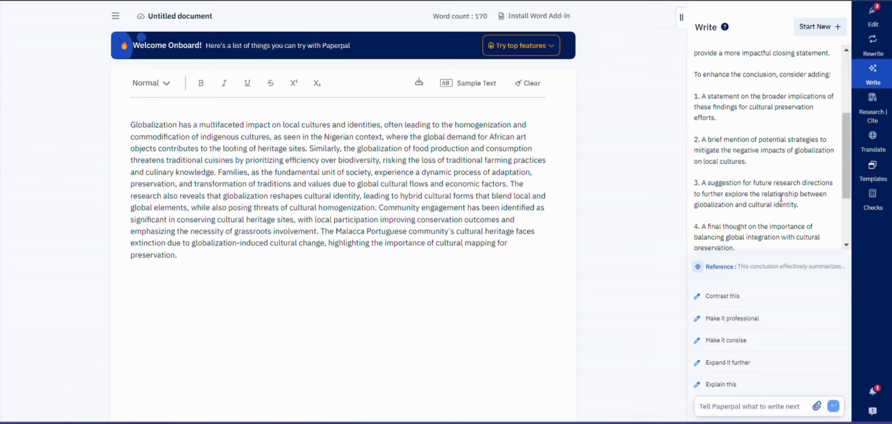